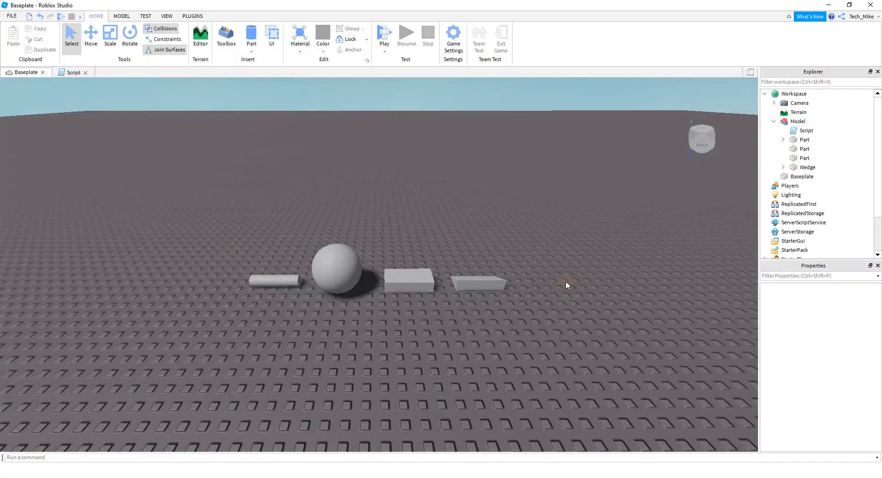
# Select the Model under Workspace that groups the four parts and the script.
pyautogui.click(797, 121)
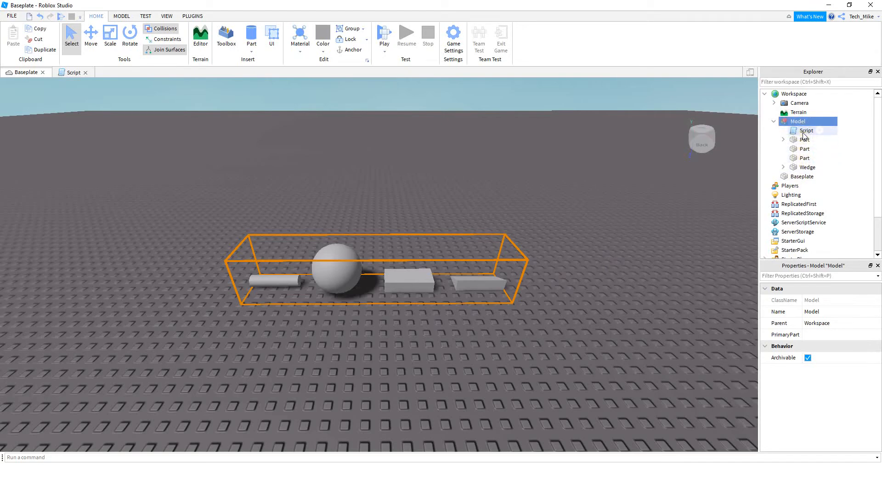
# In the model's Script, store the parent model as local model = script.Parent.
pyautogui.doubleClick(807, 129)
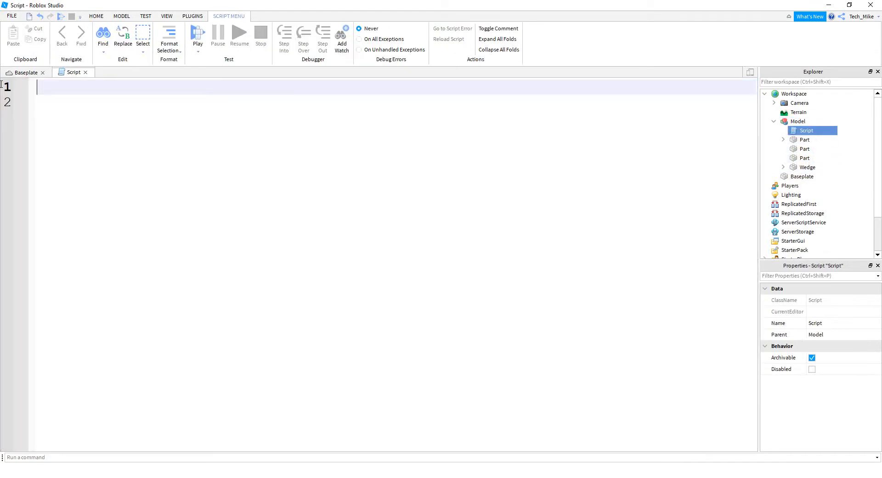
pyautogui.write('local model = script.Parent')
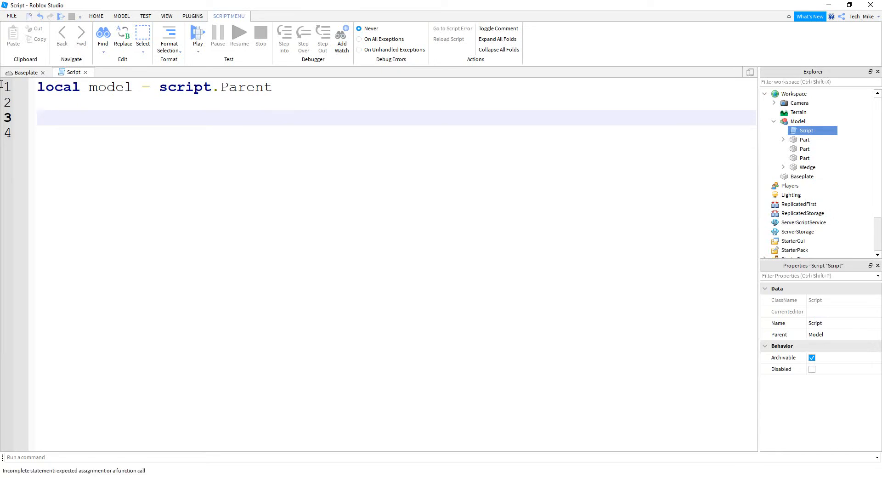
# Write a for num, child in pairs(model:GetChildren()) loop over the model's children.
pyautogui.write('for')
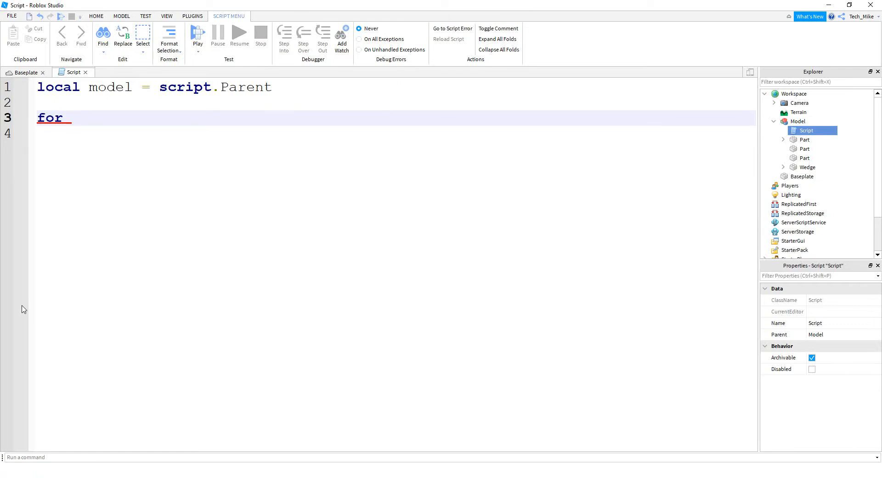
pyautogui.write('num')
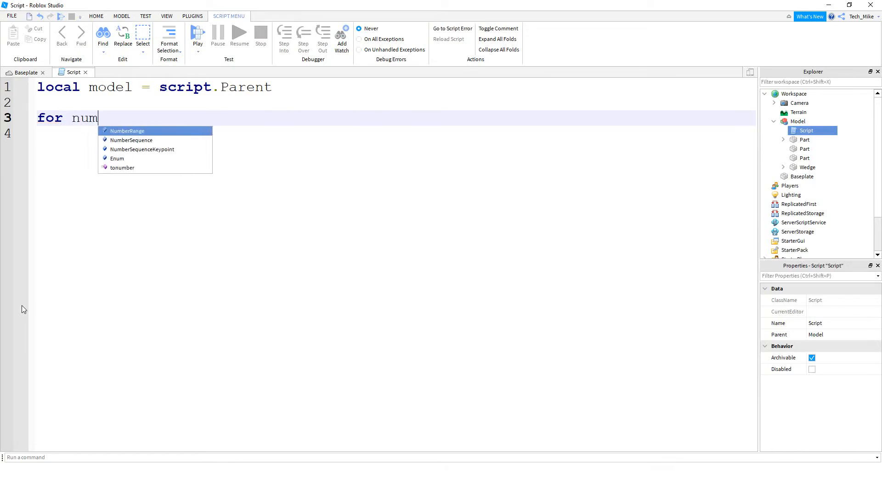
pyautogui.write(', child')
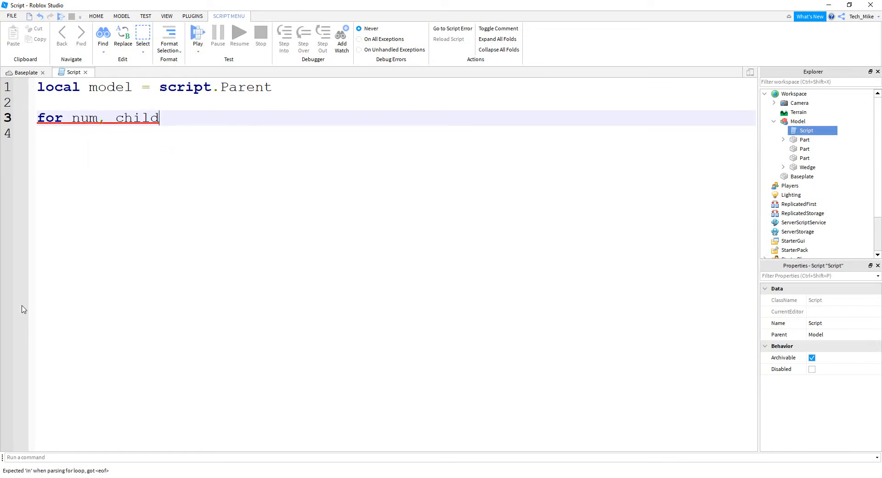
pyautogui.write('in pairs()')
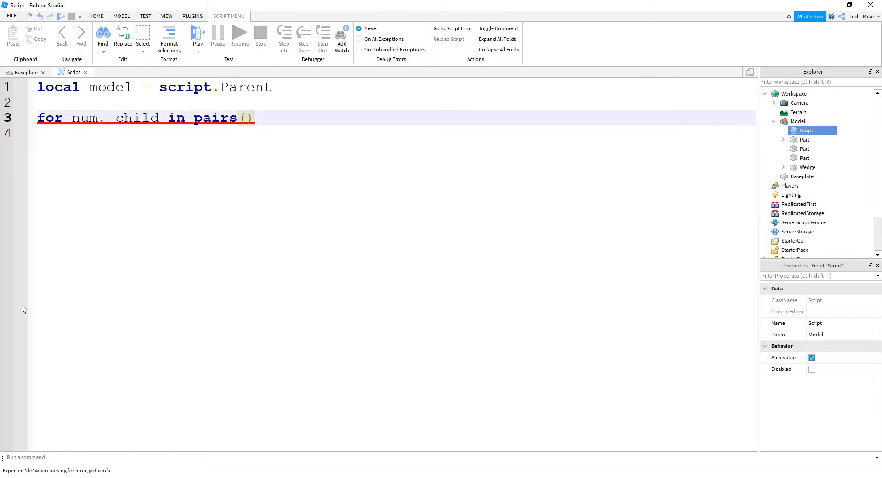
pyautogui.click(244, 118)
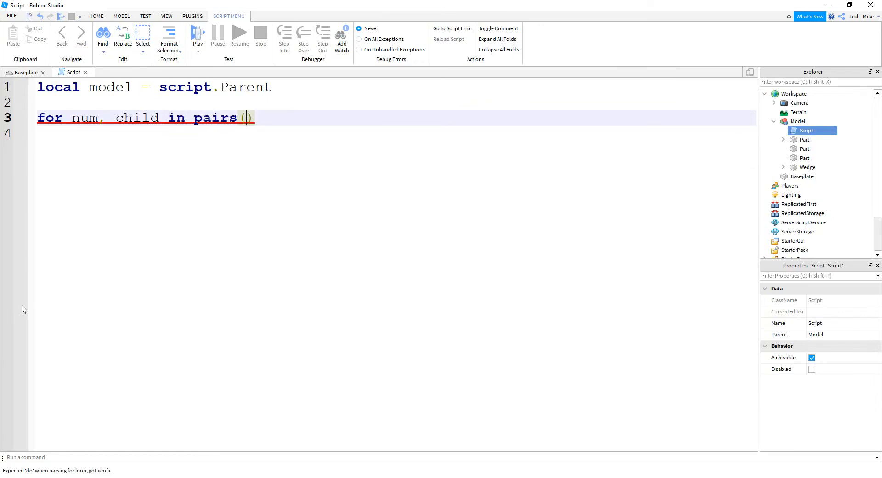
pyautogui.write('model')
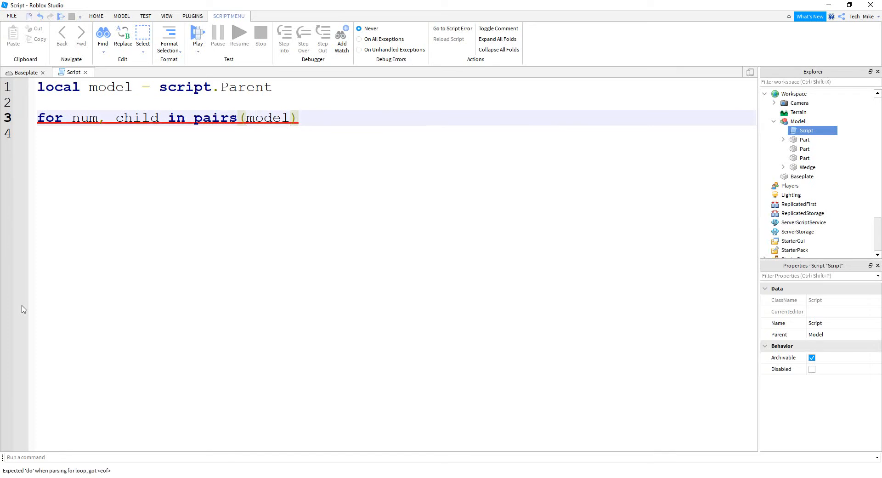
pyautogui.write(':GetChildren(')
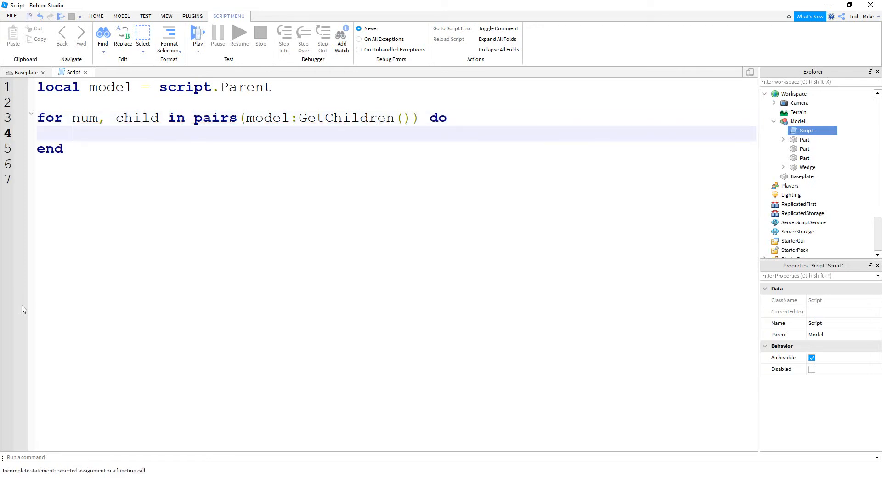
# Inside the loop, print each index and child with print(num, child).
pyautogui.write('p')
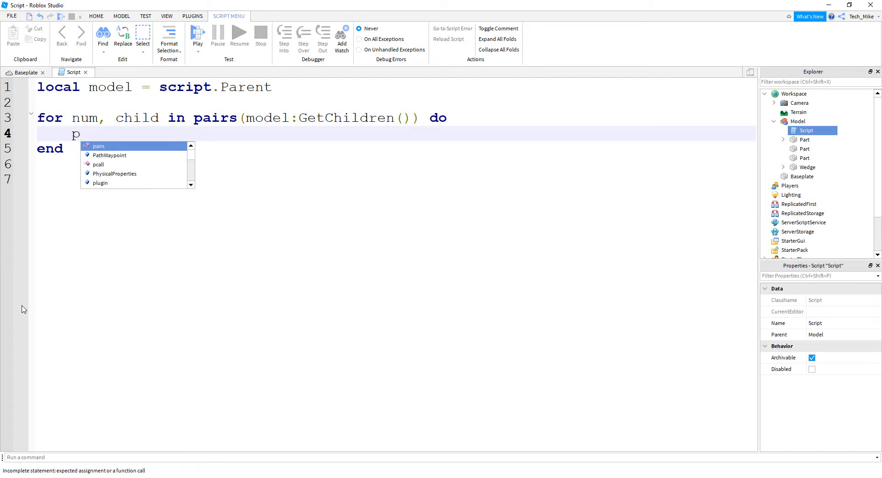
pyautogui.write('rint(n')
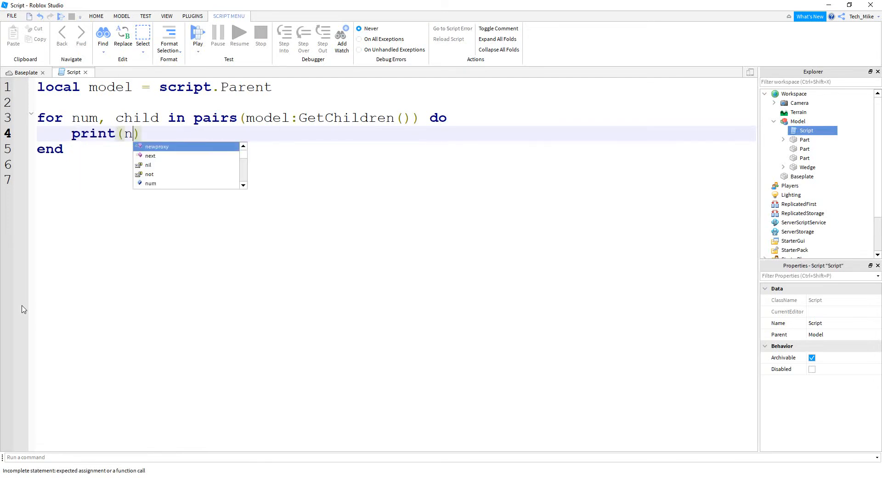
pyautogui.write('um, child')
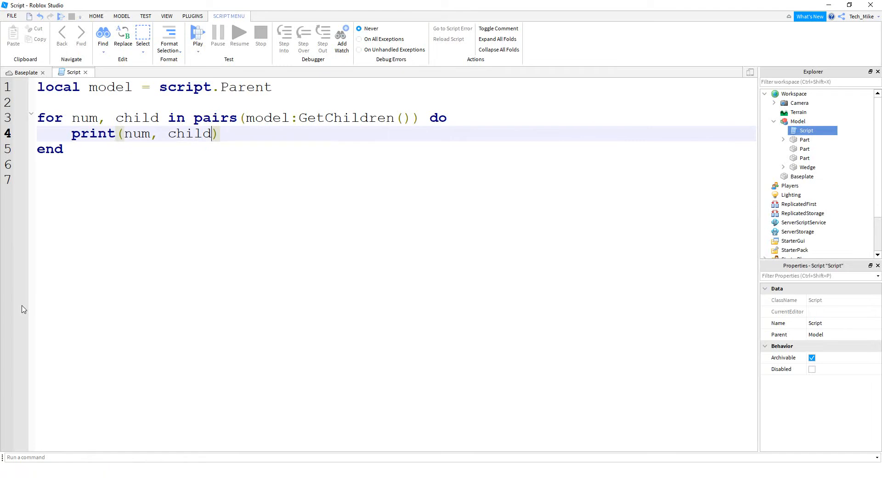
pyautogui.click(198, 34)
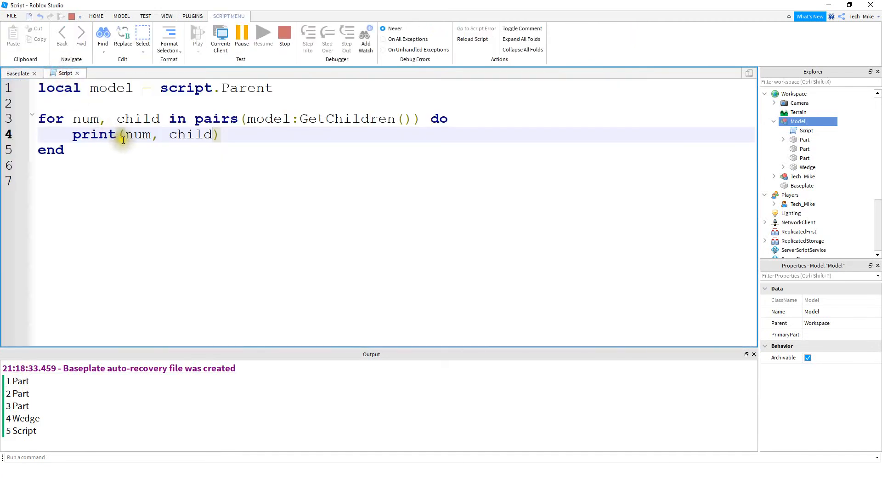
pyautogui.moveTo(22, 381)
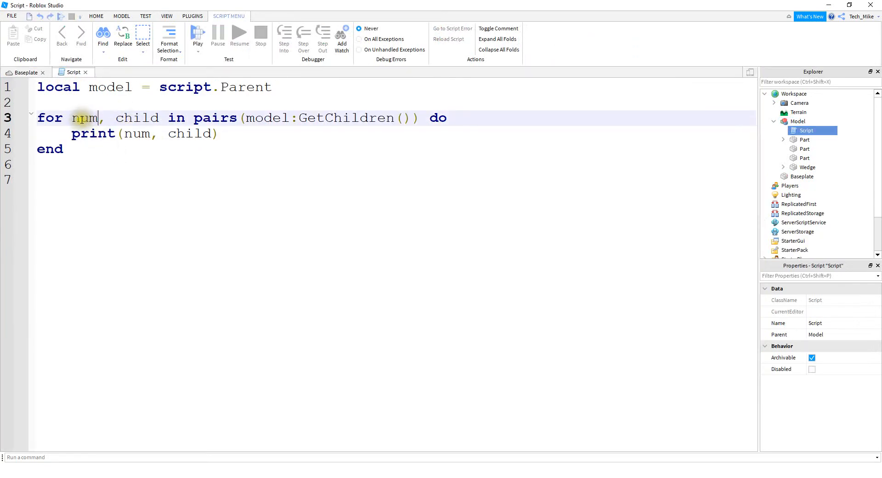
# Replace the loop's index variable num with an underscore to ignore it.
pyautogui.doubleClick(84, 118)
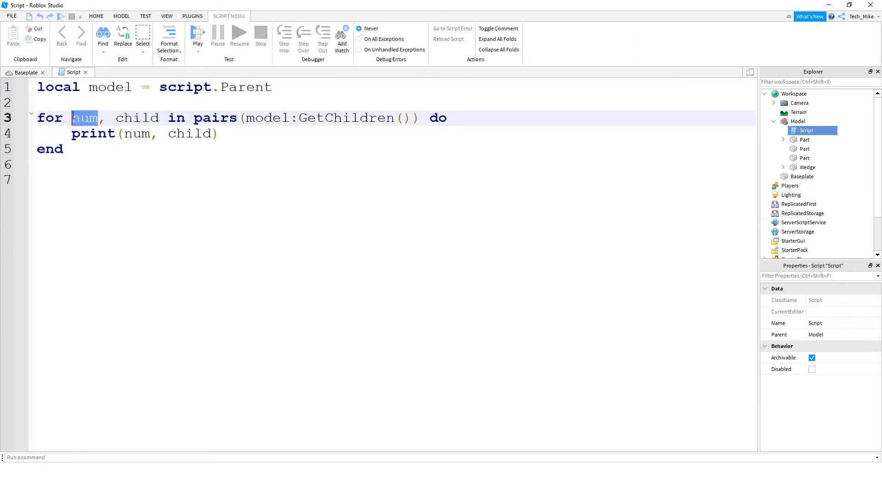
pyautogui.write('_')
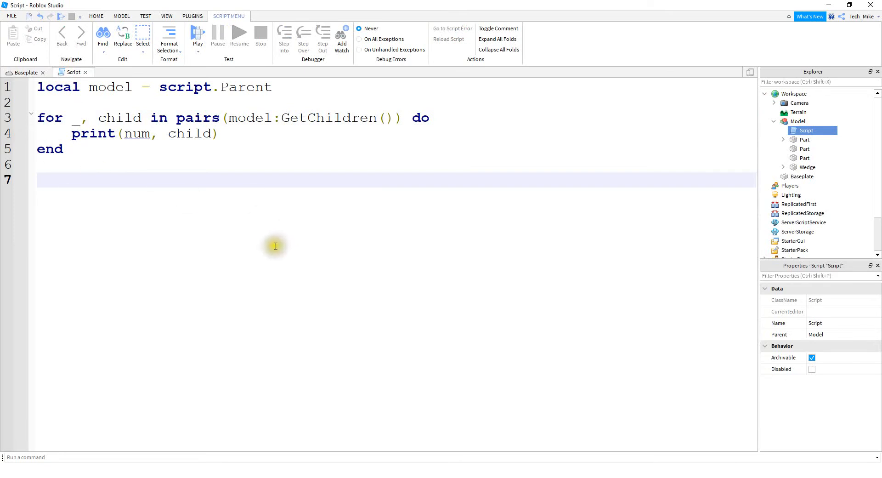
pyautogui.moveTo(266, 246)
pyautogui.write("if child:IsA('Part') then")
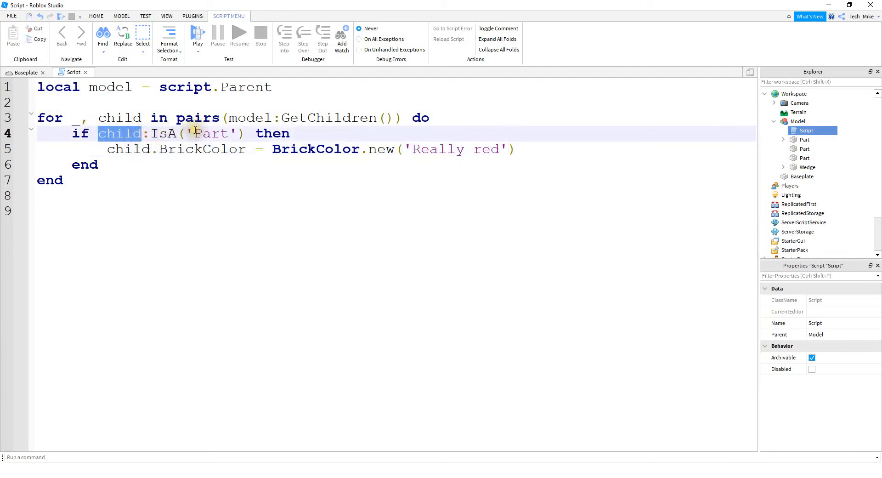
pyautogui.moveTo(118, 162)
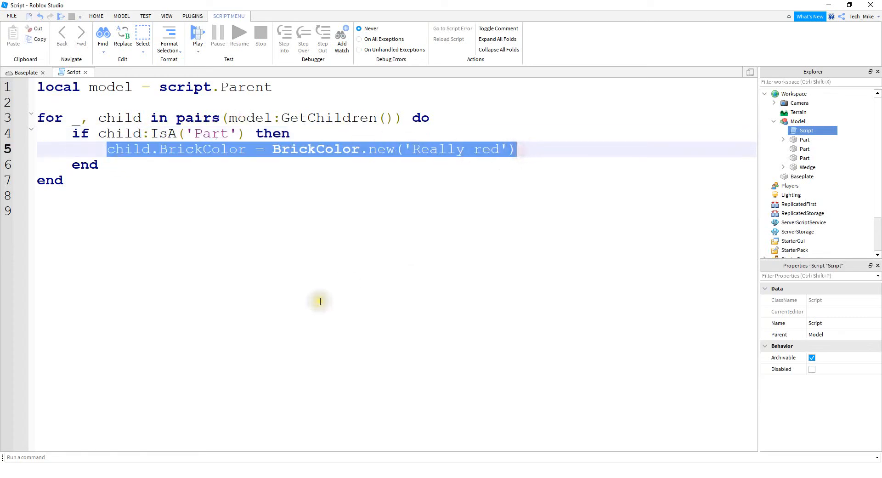
# Play-test the place, see the wedge stays grey, and stop the run.
pyautogui.click(197, 33)
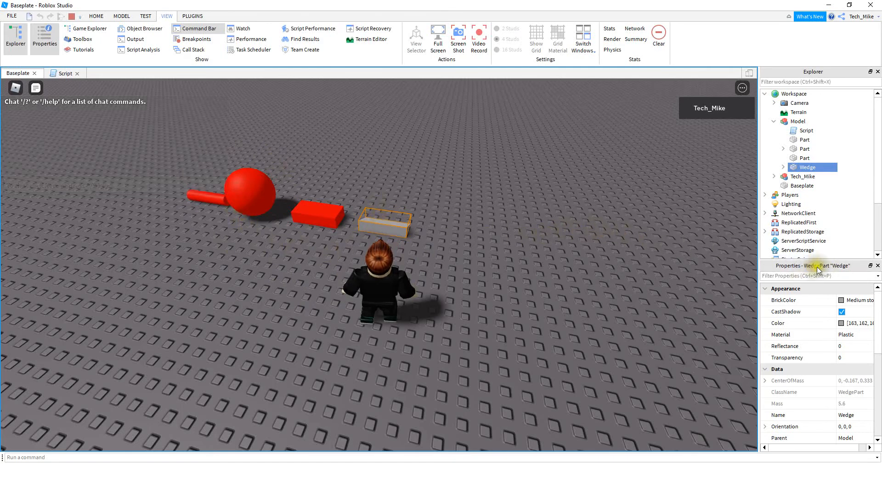
pyautogui.moveTo(319, 243)
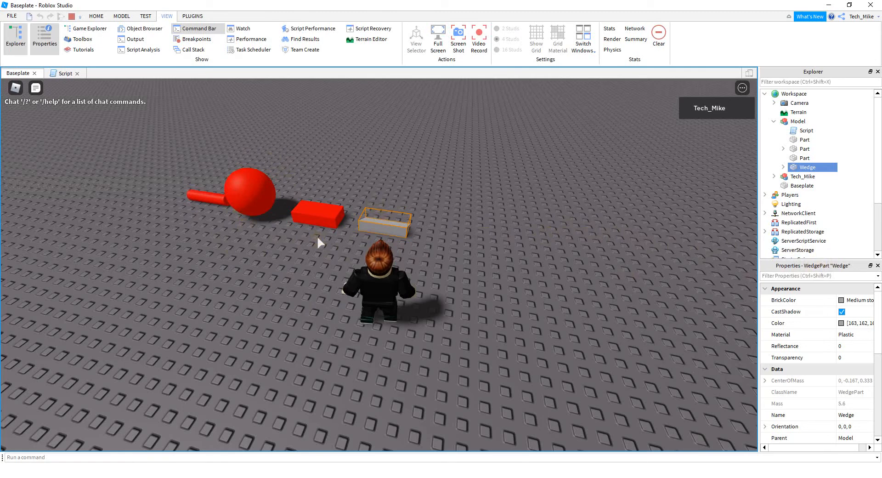
pyautogui.click(66, 73)
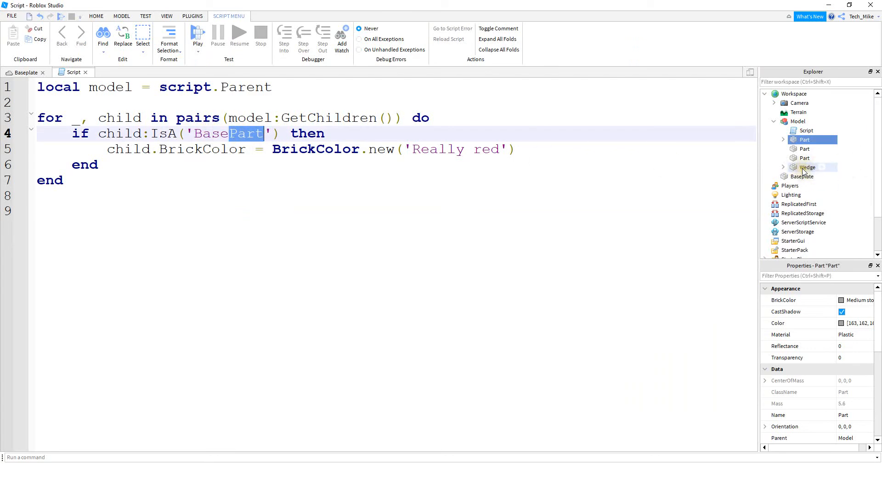
# Play-test again after the BasePart check so all four shapes turn red, then stop.
pyautogui.click(197, 34)
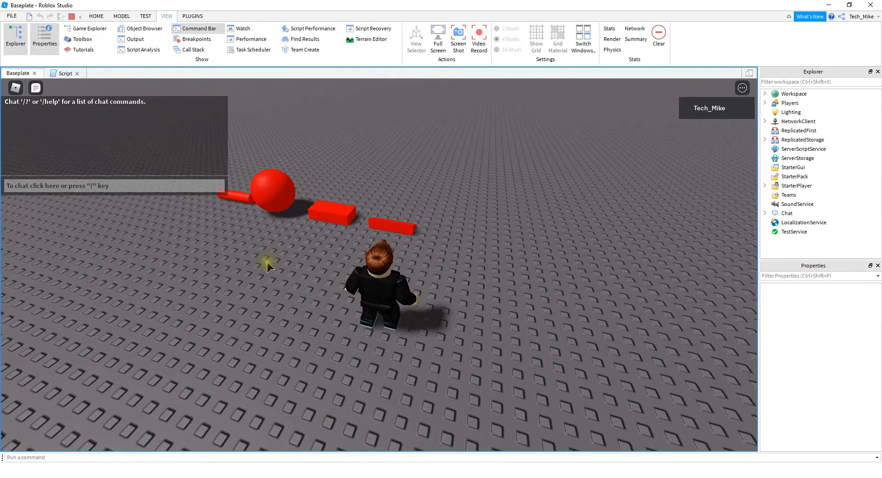
pyautogui.click(69, 72)
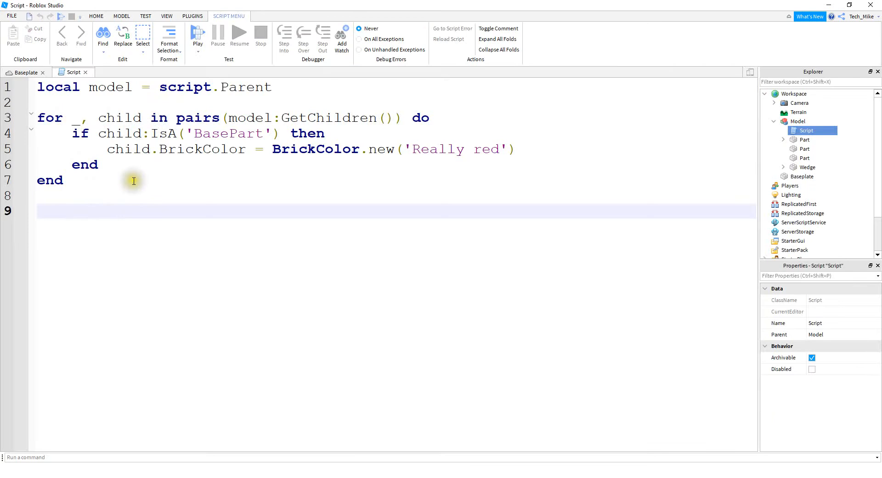
pyautogui.moveTo(74, 124)
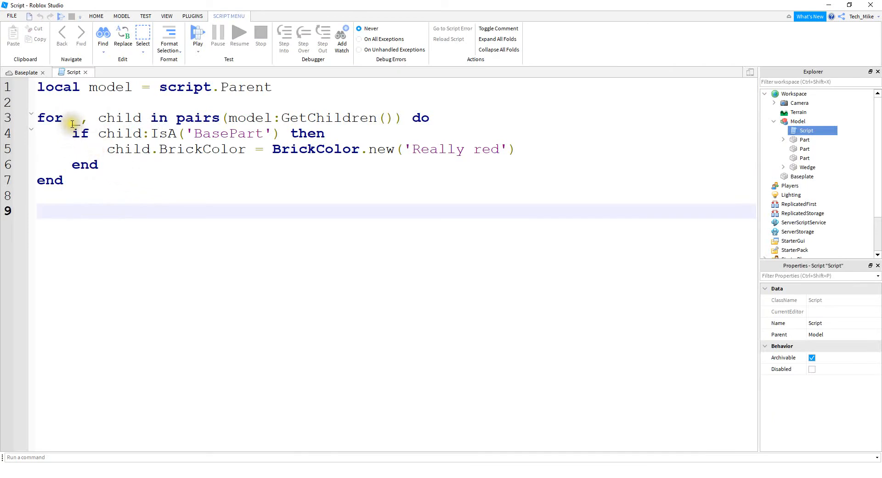
pyautogui.click(63, 180)
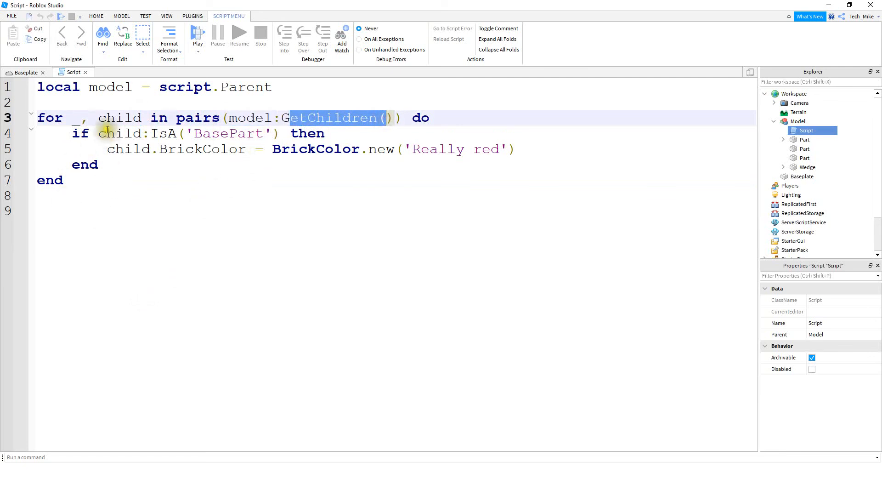
pyautogui.doubleClick(120, 133)
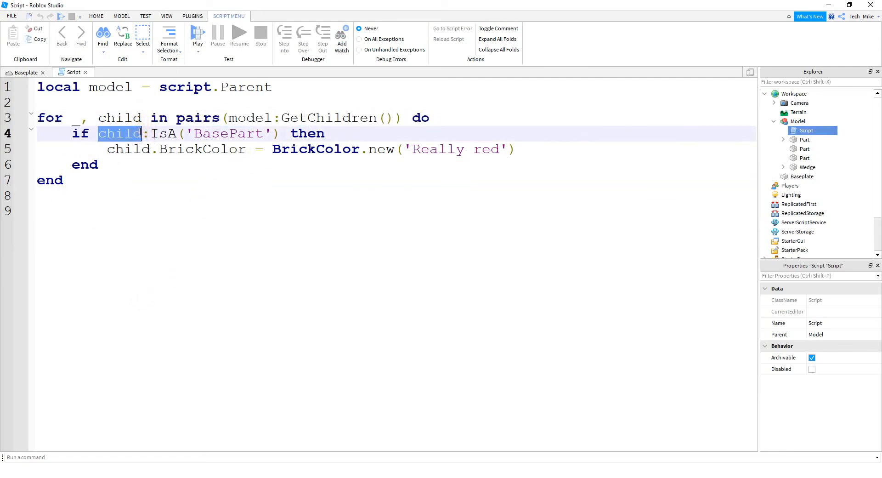